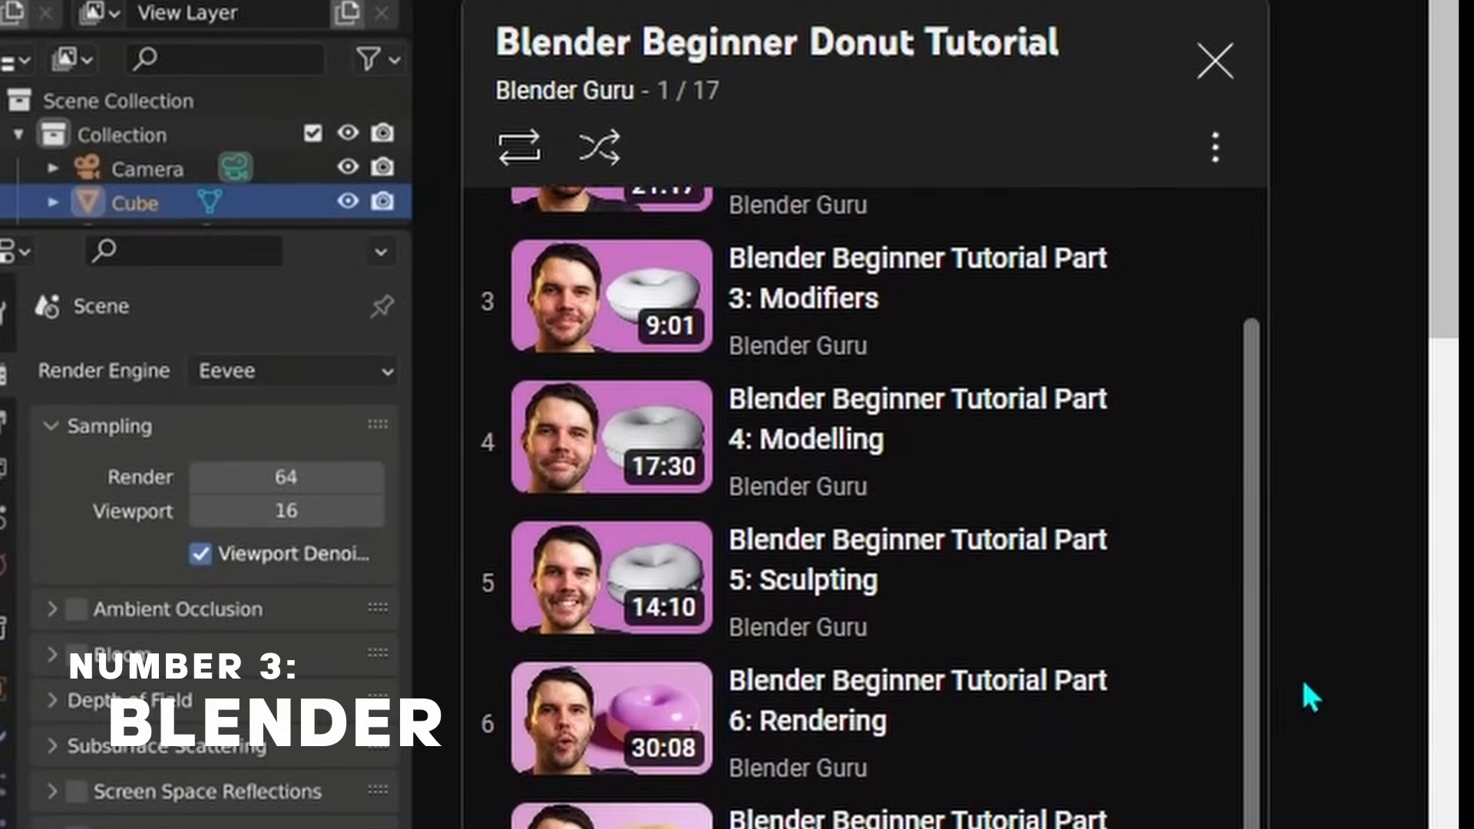
- Leave the donut tutorial playlist and return to Blender's Layout view of mirrored Cylinder.008
click(1214, 61)
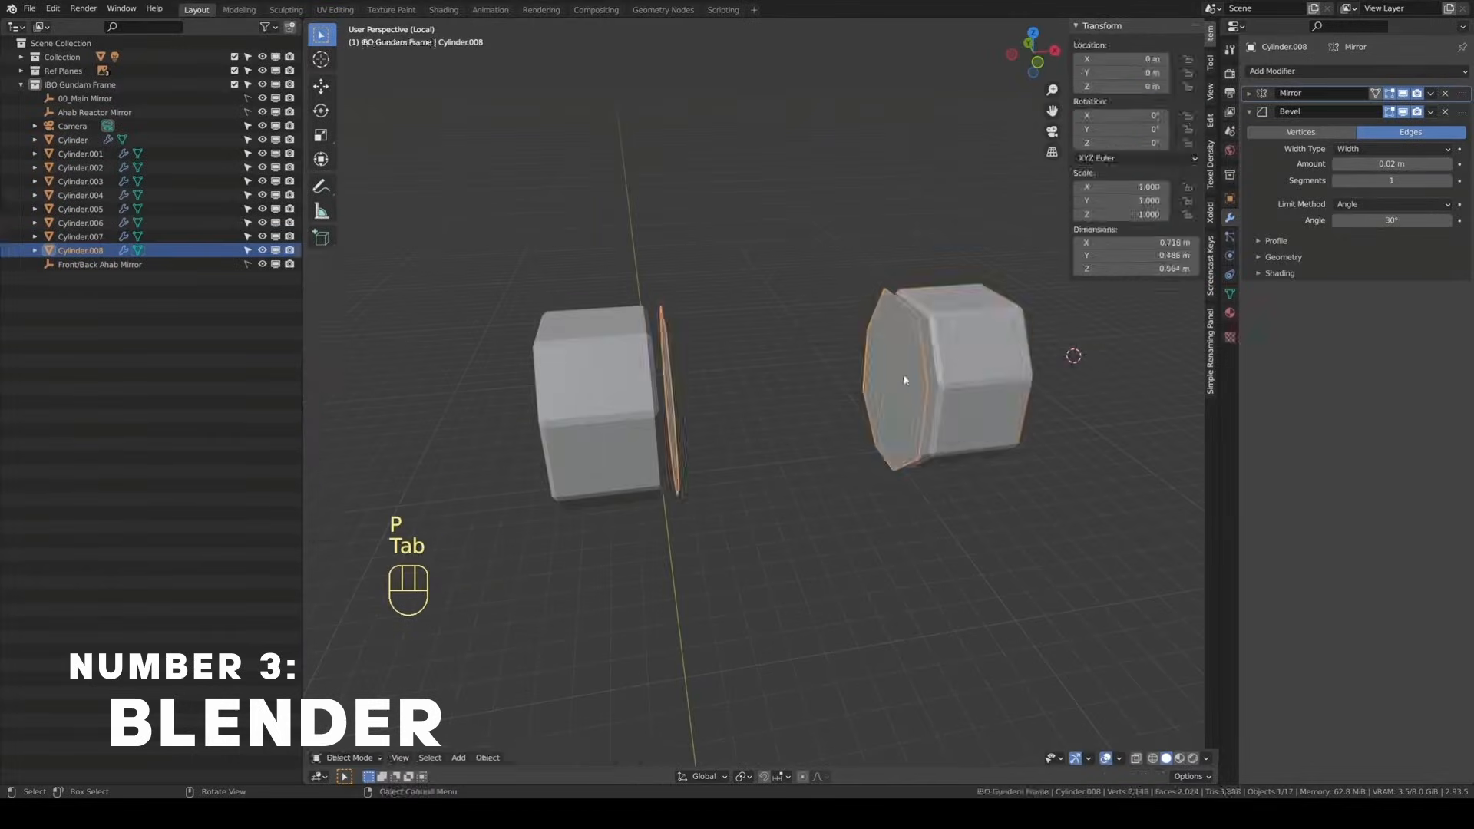